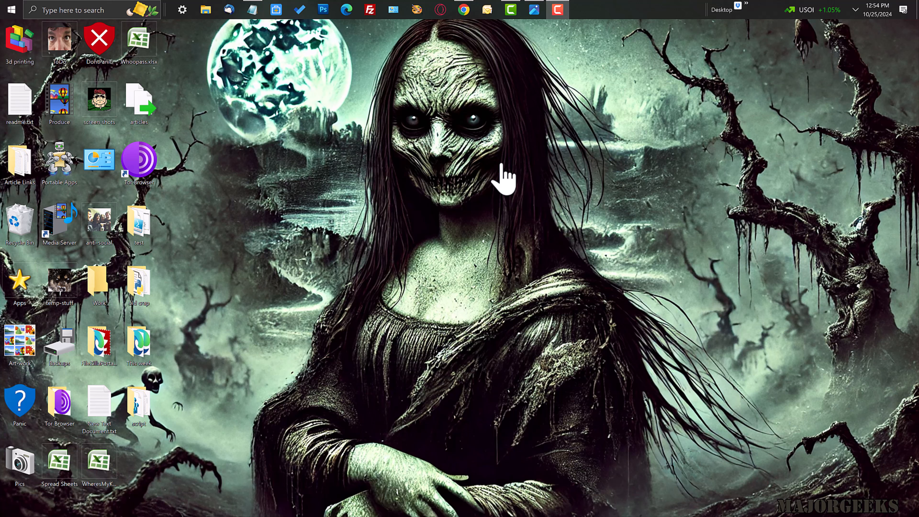
mouse_move(495, 147)
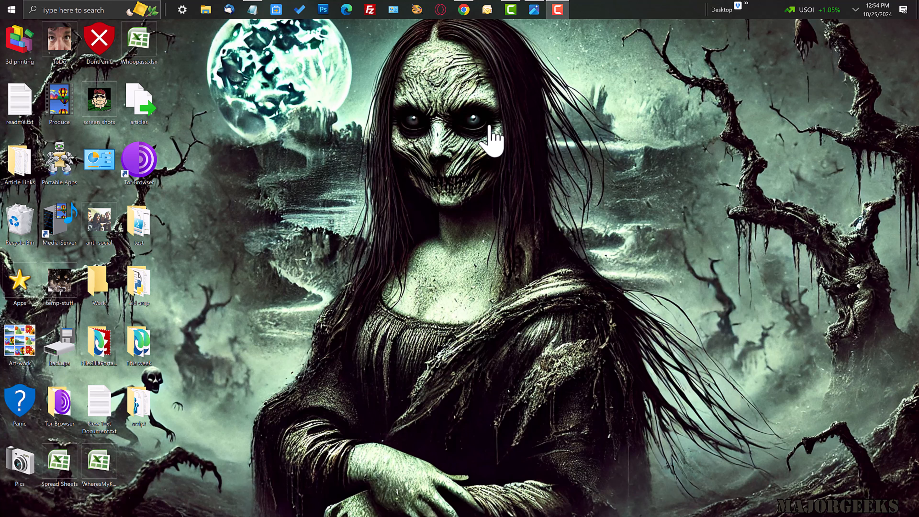
mouse_move(491, 99)
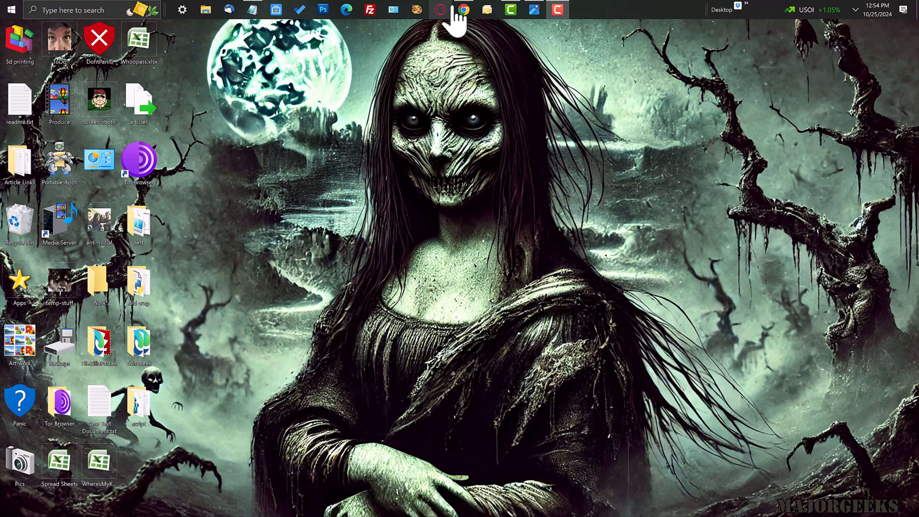
- Bring Chrome to the front showing the Google Account home page with its welcome greeting
left_click(464, 10)
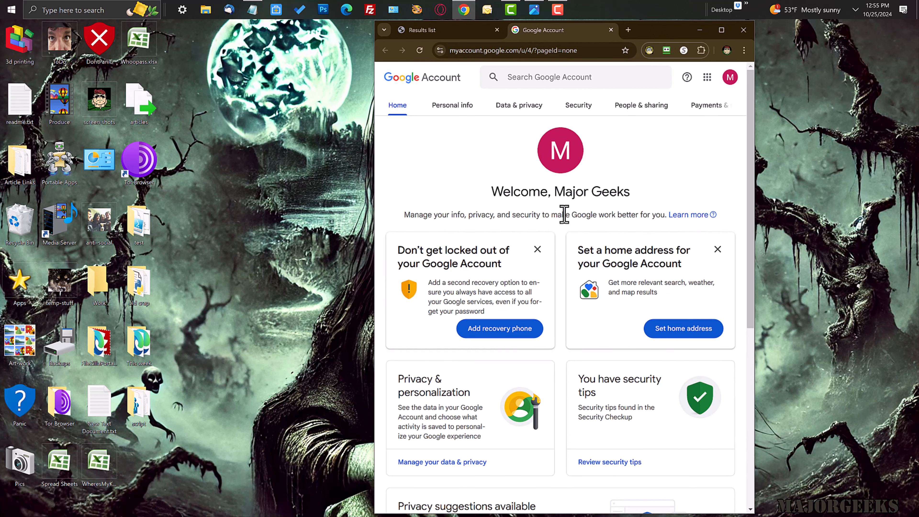
mouse_move(488, 143)
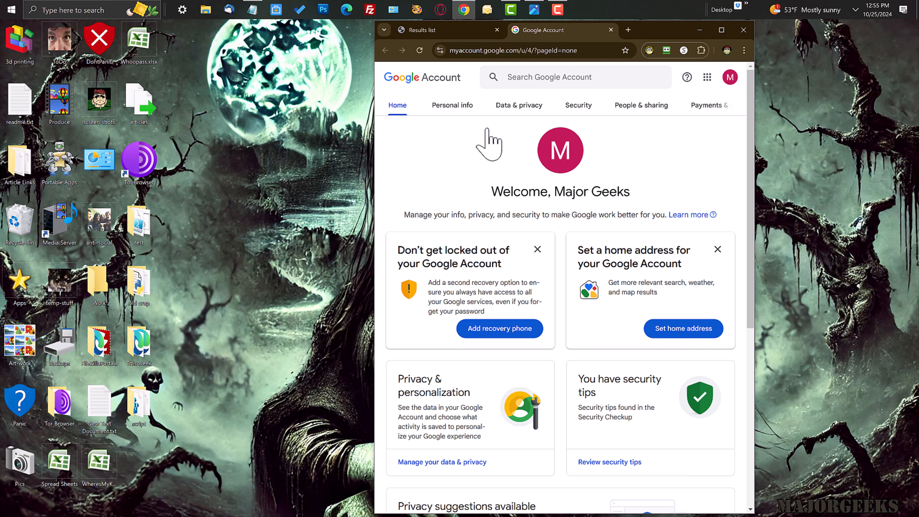
mouse_move(493, 146)
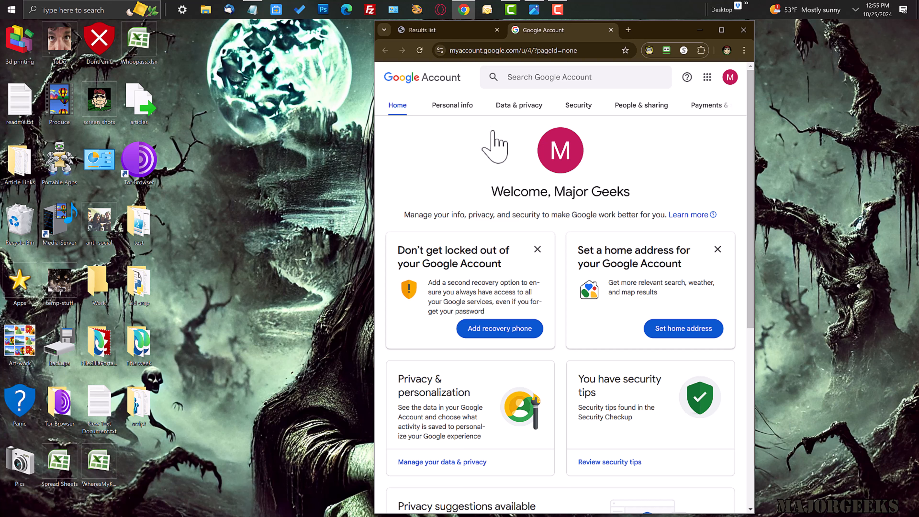
mouse_move(506, 179)
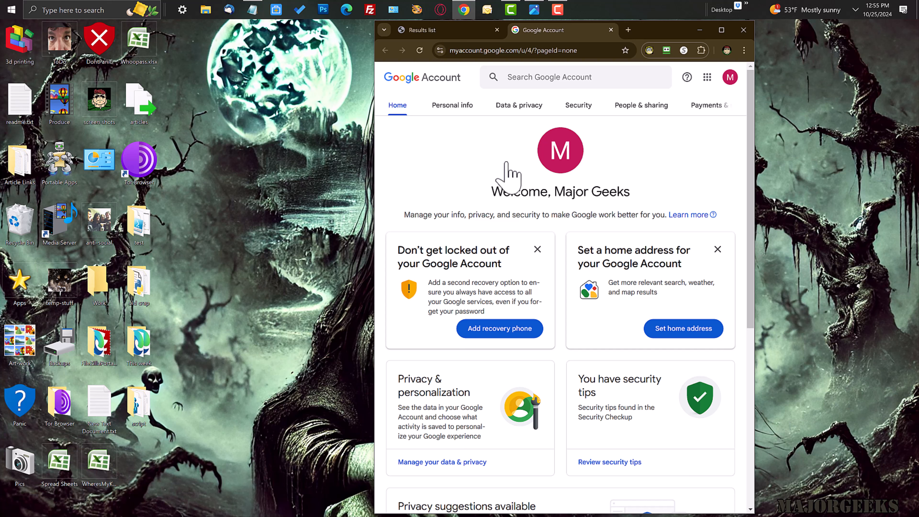
mouse_move(505, 175)
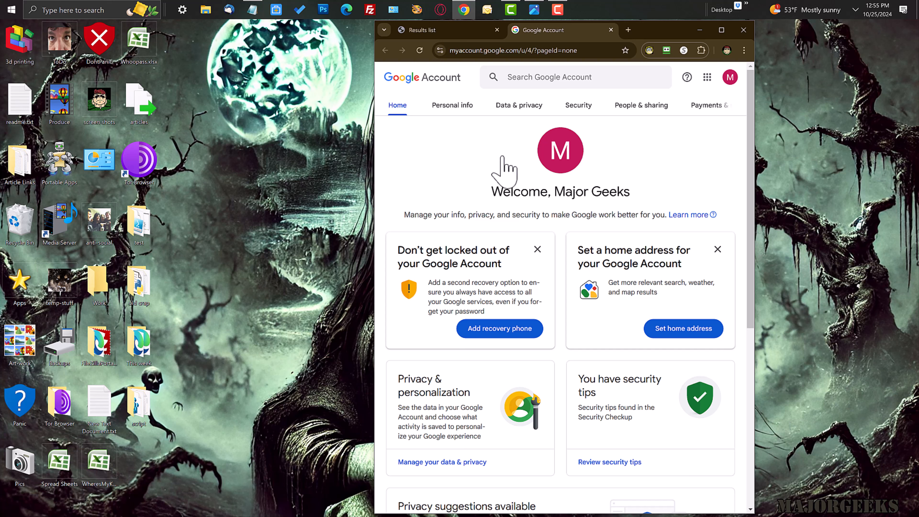
mouse_move(505, 170)
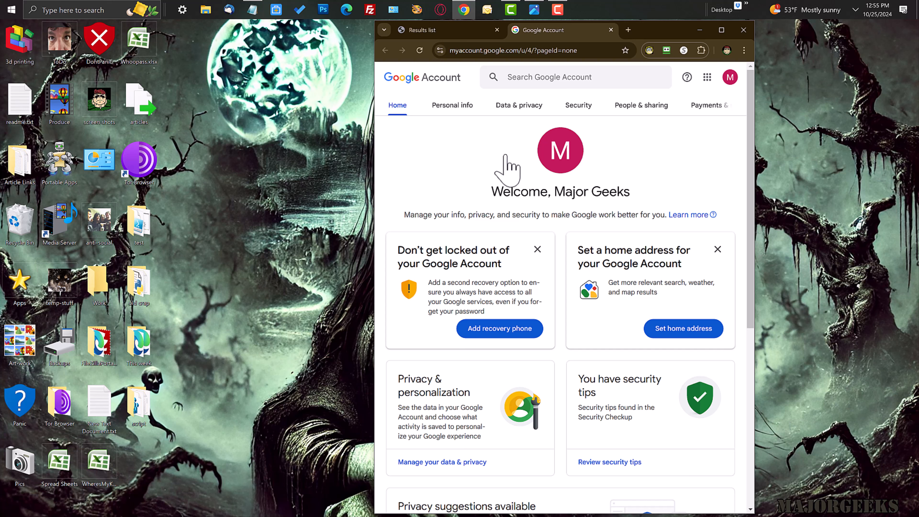
mouse_move(475, 82)
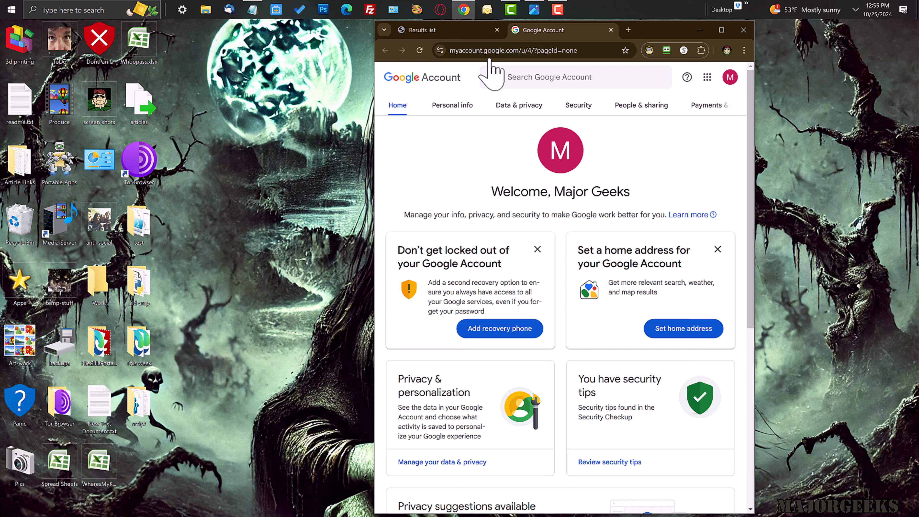
mouse_move(511, 170)
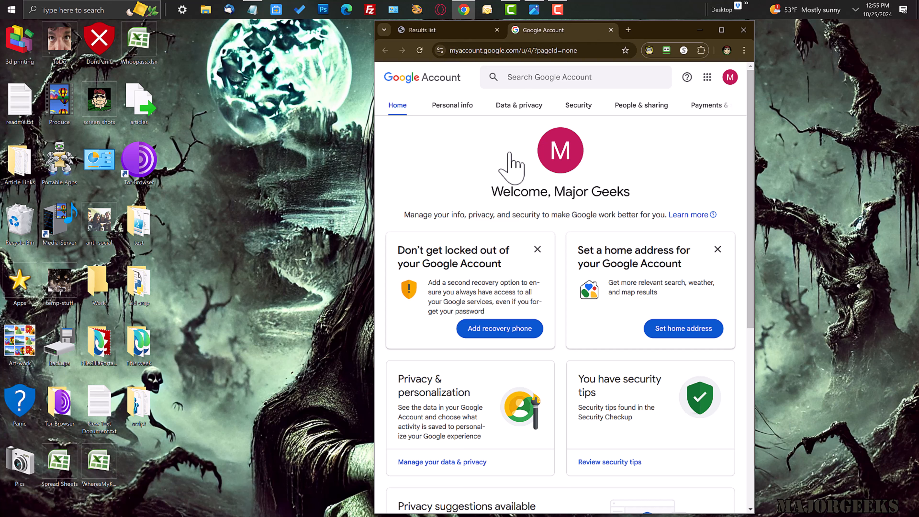
mouse_move(578, 104)
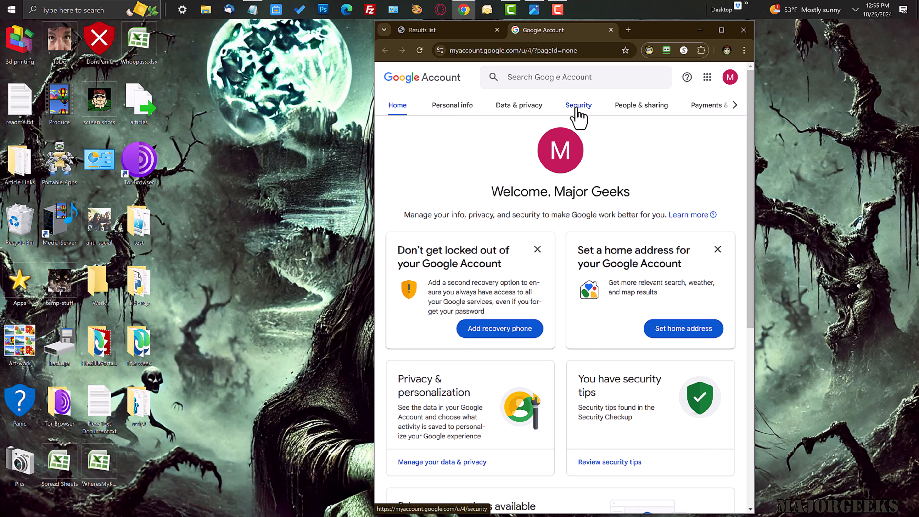
- Go to the Security page and scroll to the Dark web report card, currently off
left_click(578, 104)
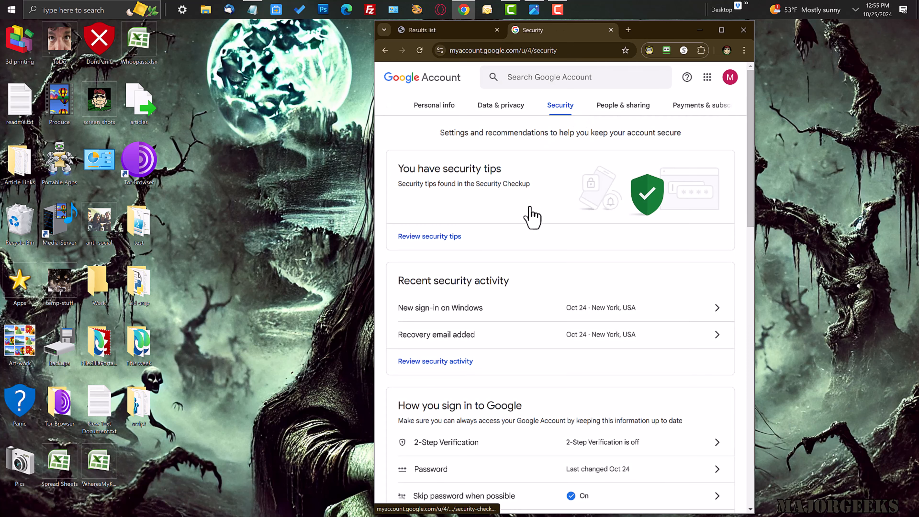
scroll("down", 3)
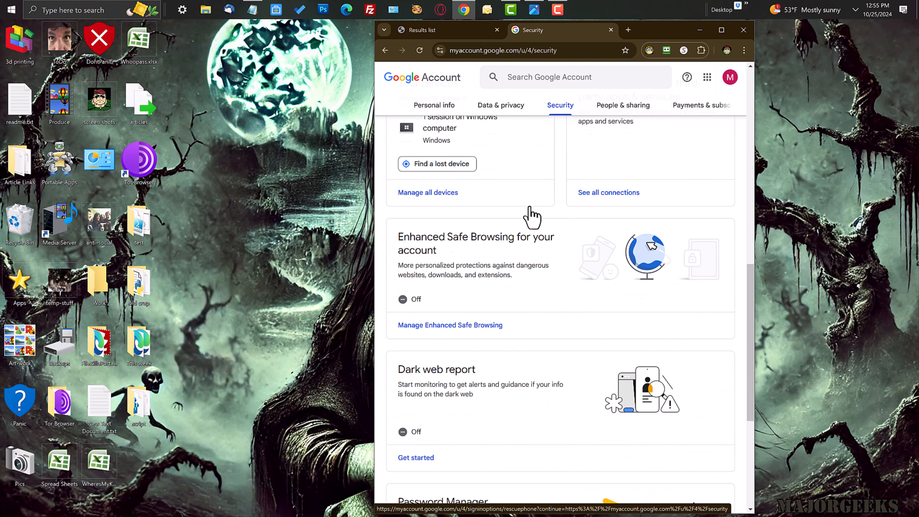
scroll("down", 3)
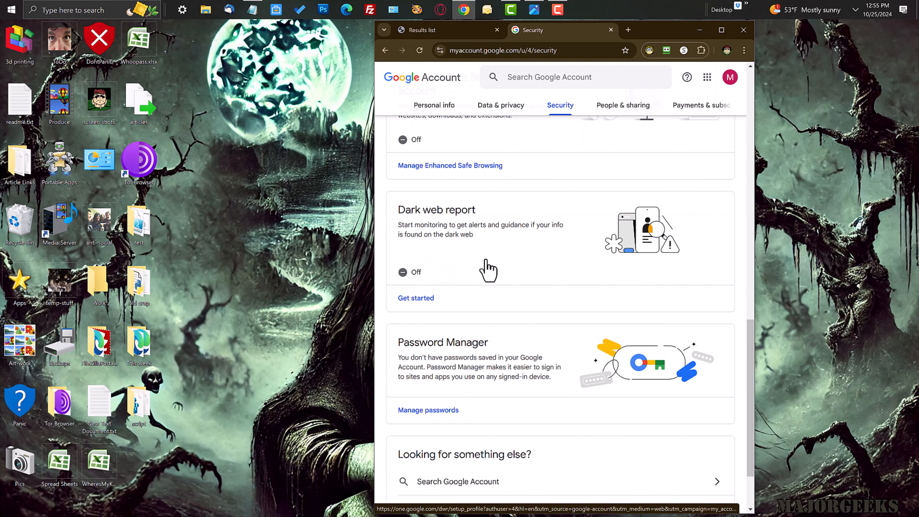
mouse_move(441, 294)
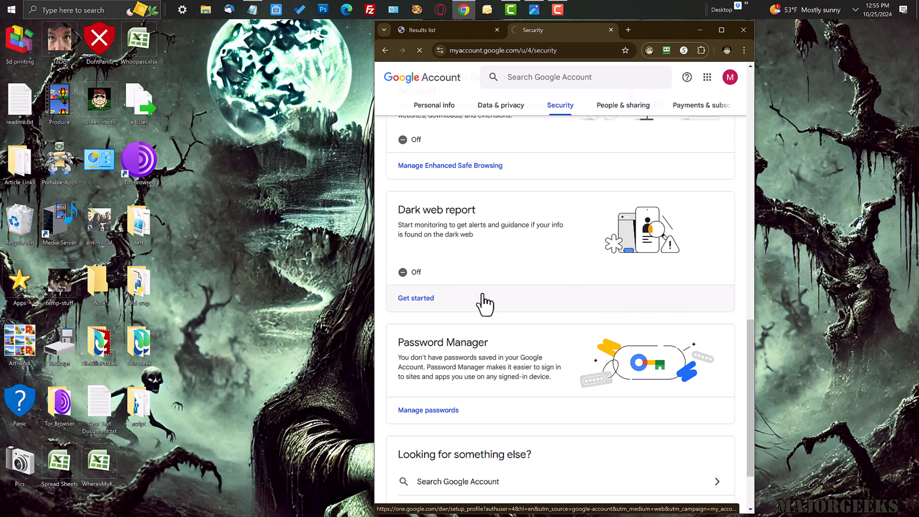
- Start dark web monitoring for the email address and select name and date of birth too
left_click(415, 298)
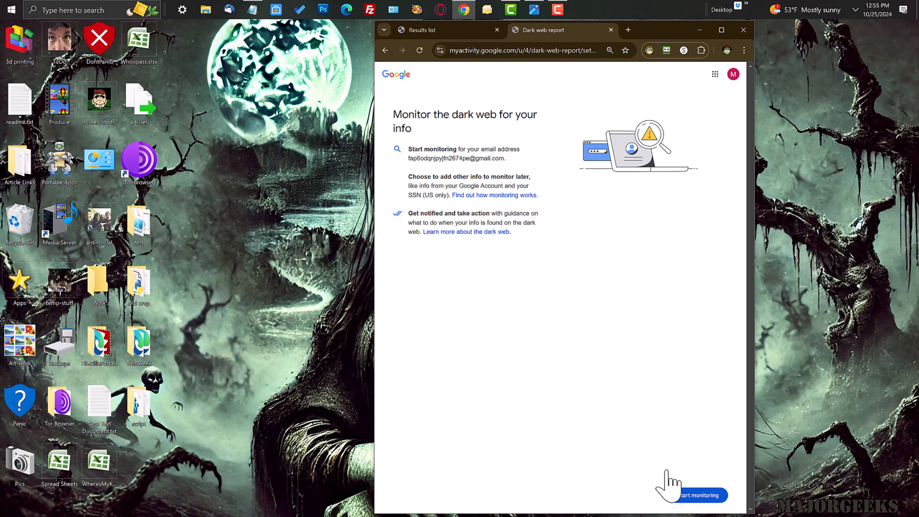
left_click(694, 494)
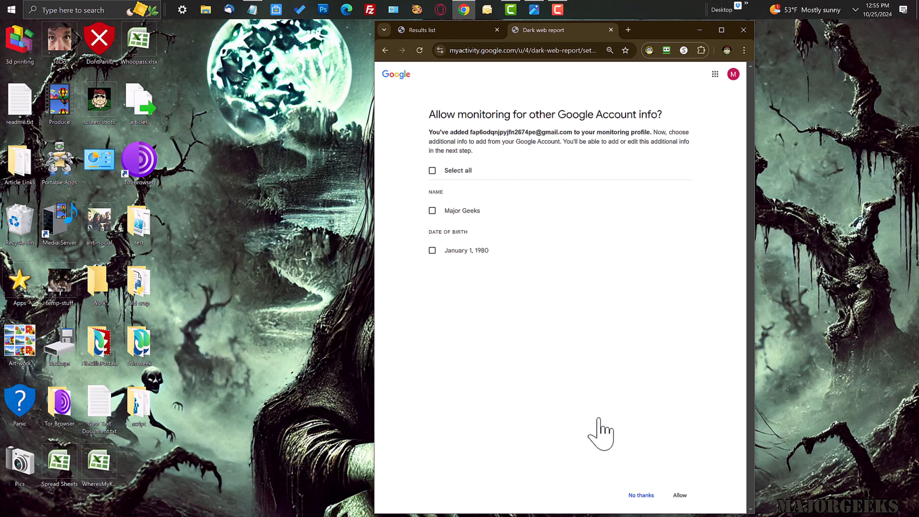
mouse_move(538, 391)
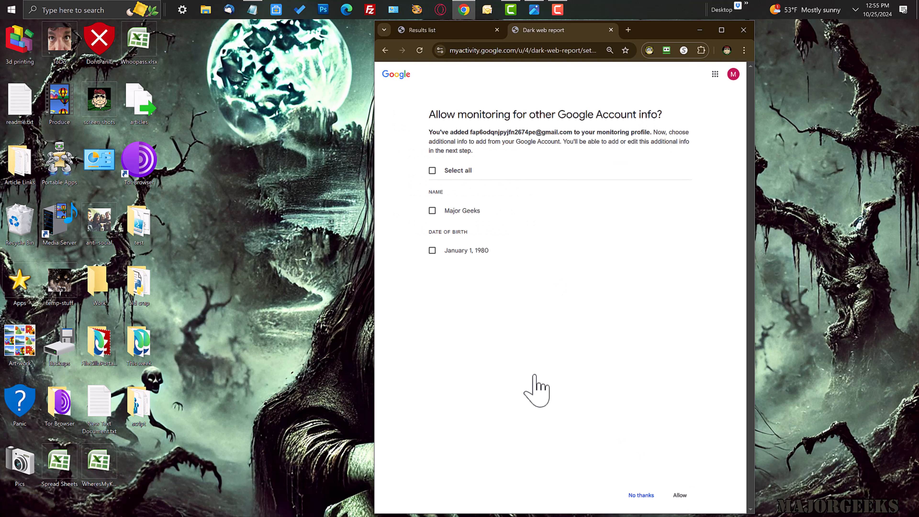
mouse_move(538, 386)
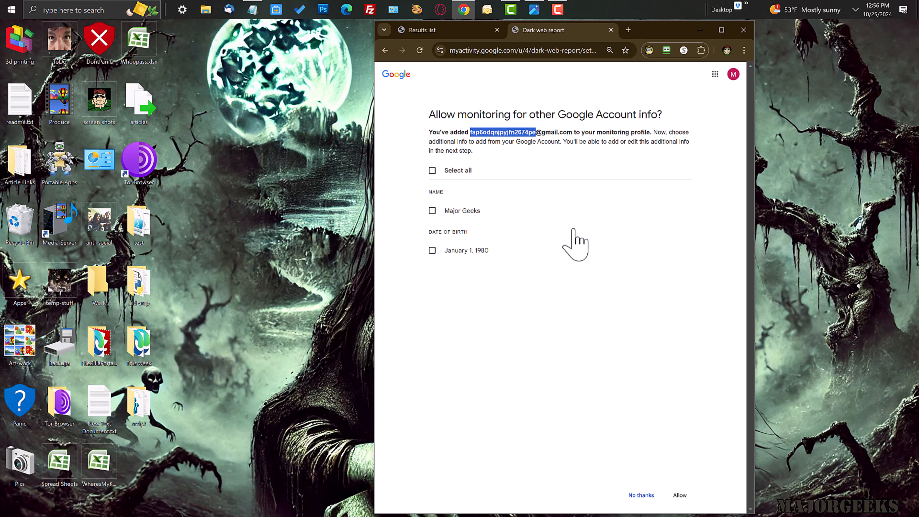
left_click(432, 171)
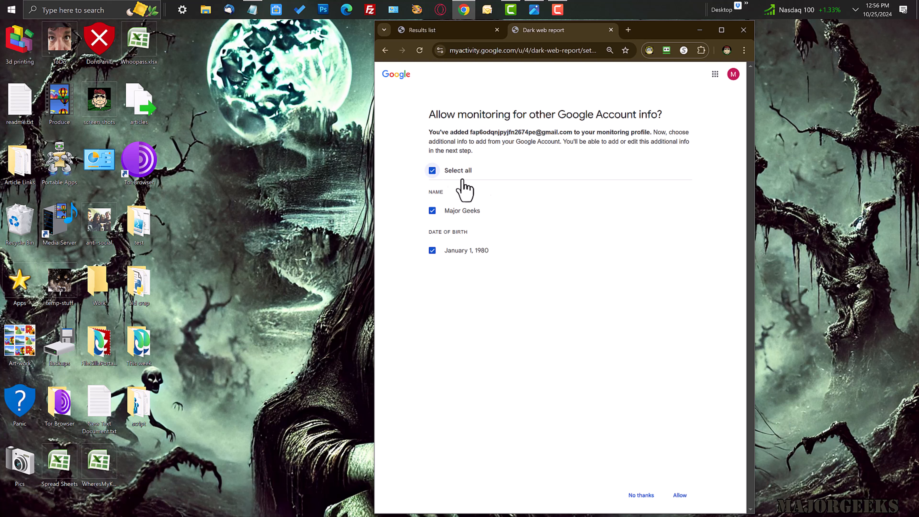
mouse_move(516, 222)
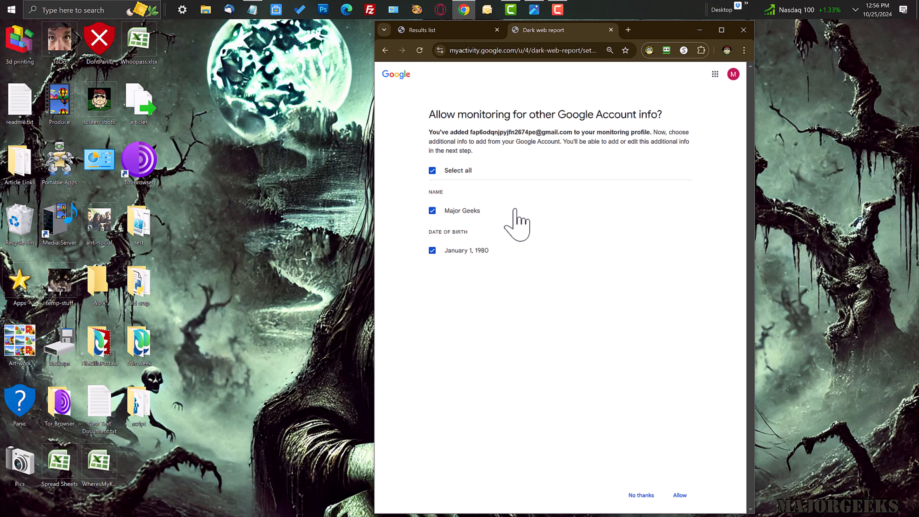
mouse_move(668, 442)
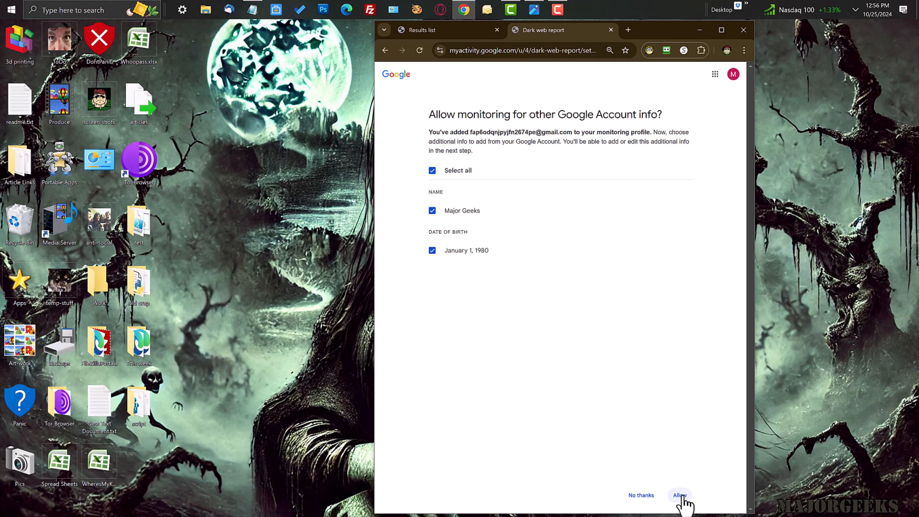
- Allow the extra account info and complete the monitoring profile so results appear
left_click(679, 494)
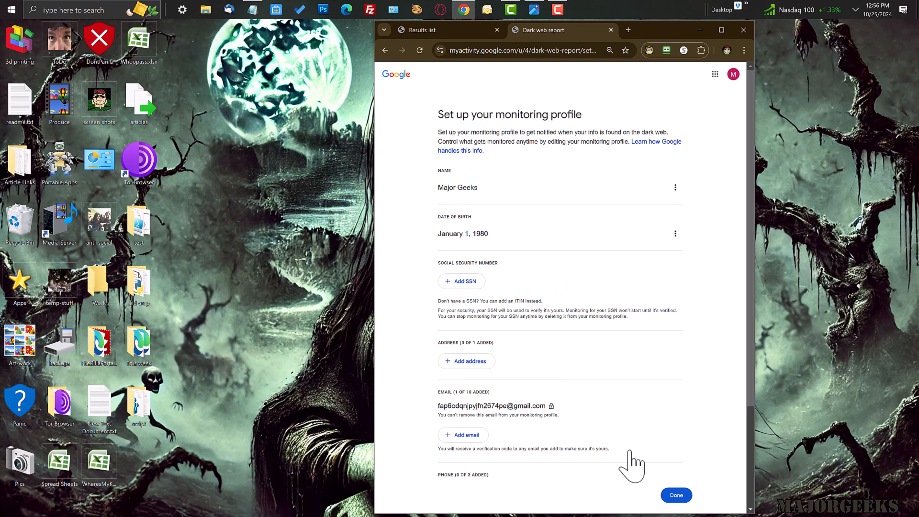
mouse_move(597, 368)
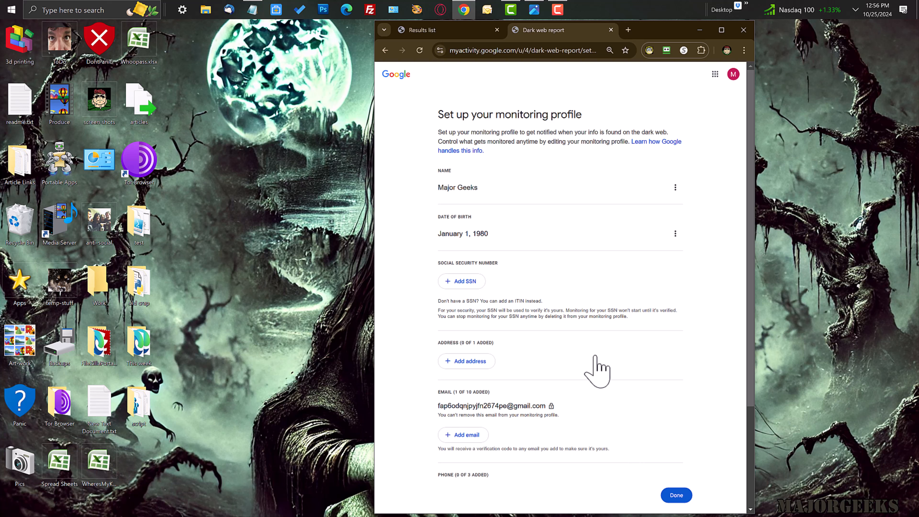
scroll("down", 3)
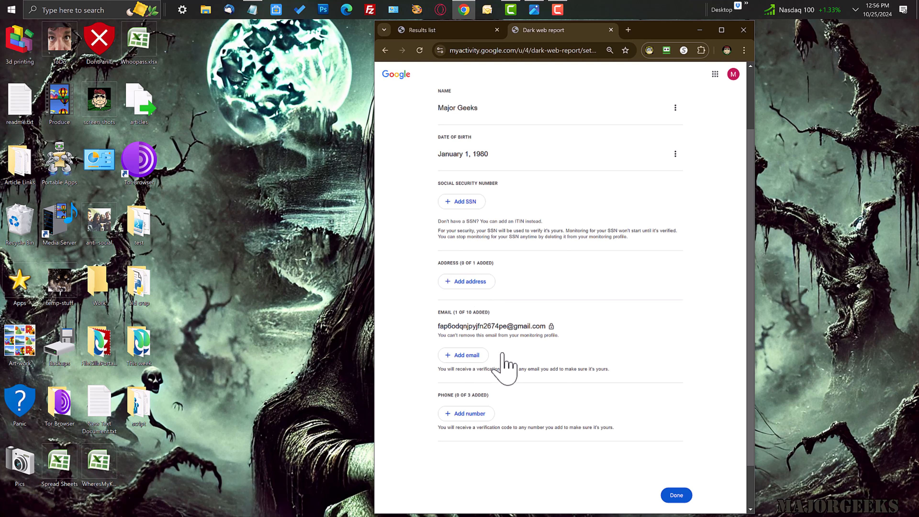
mouse_move(541, 402)
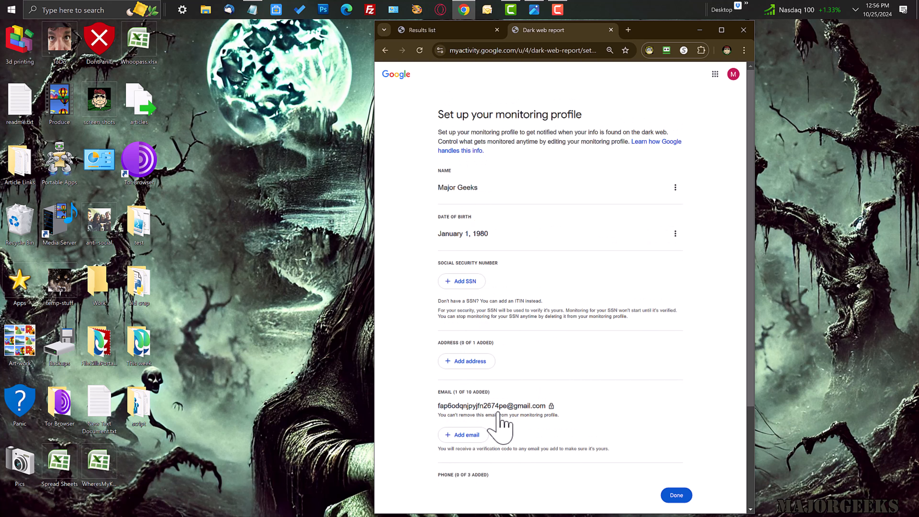
scroll("down", 3)
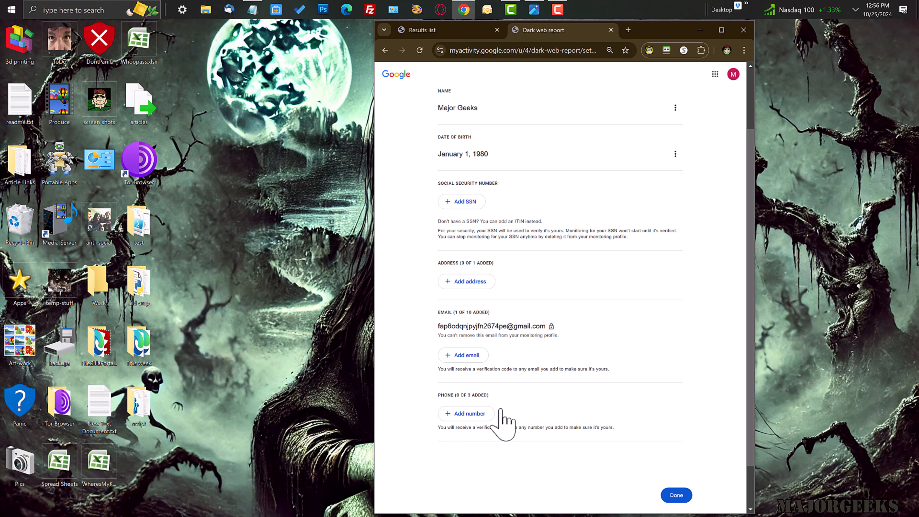
mouse_move(603, 439)
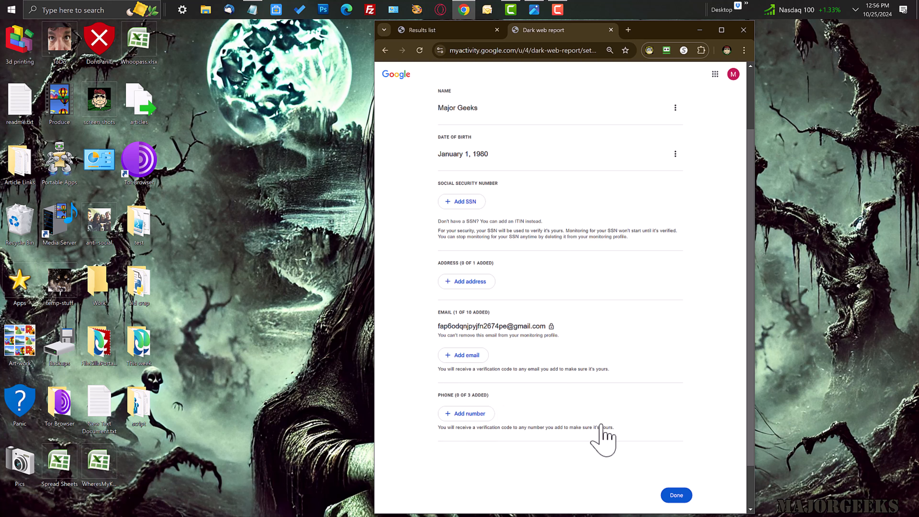
mouse_move(597, 443)
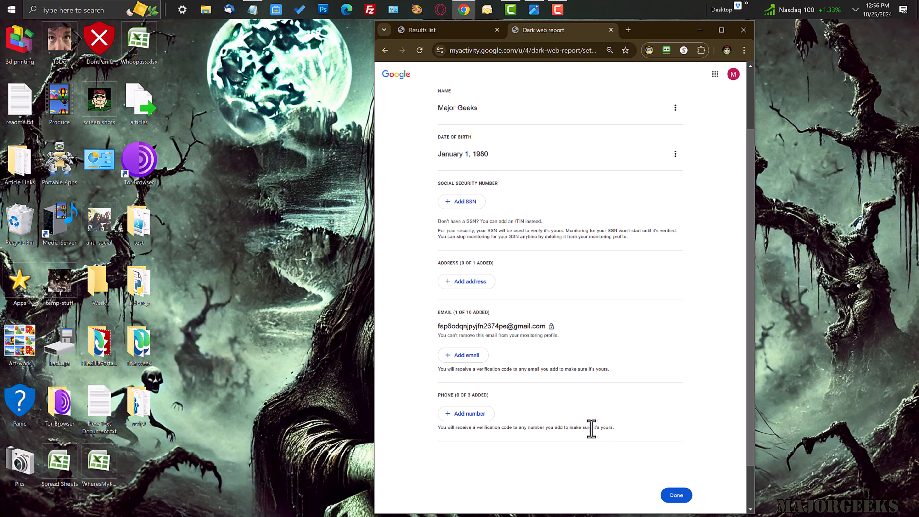
mouse_move(675, 495)
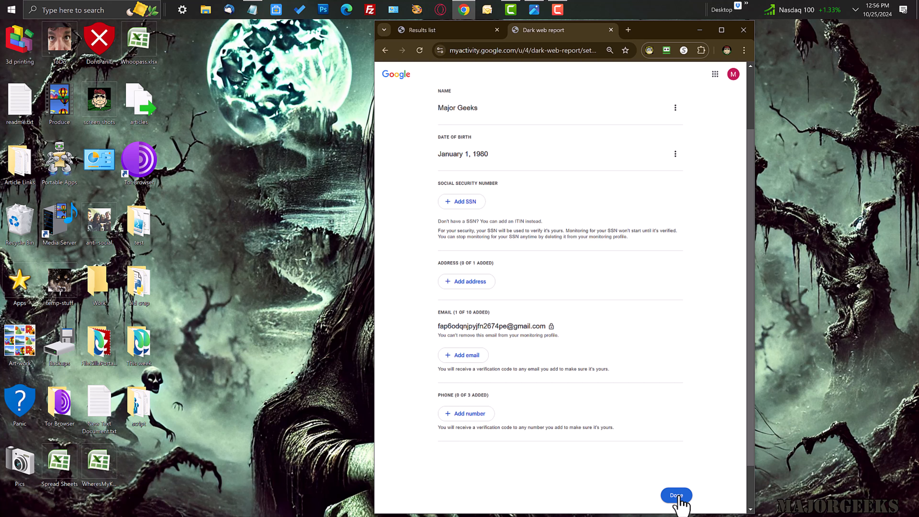
left_click(676, 496)
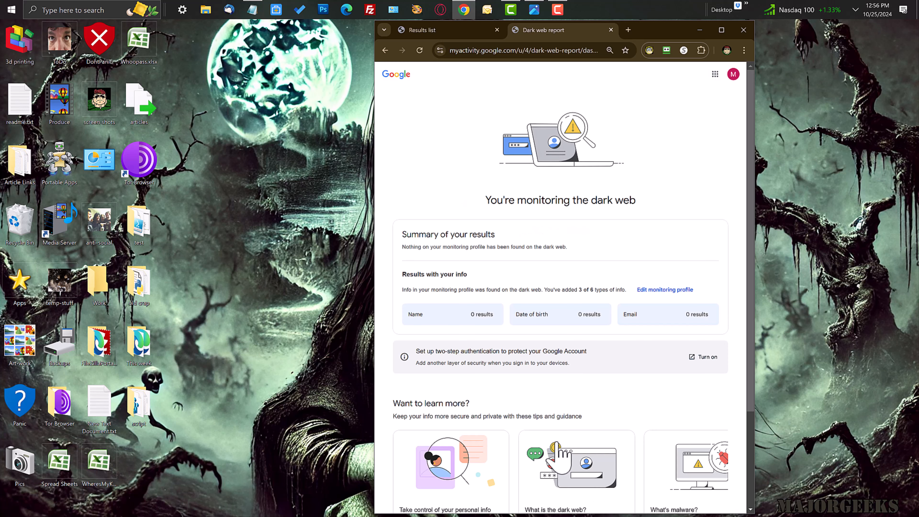
mouse_move(527, 407)
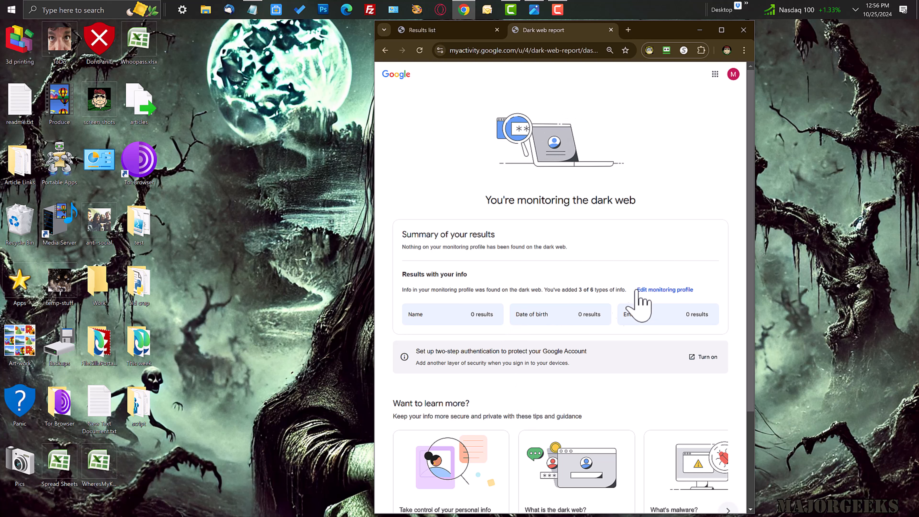
scroll("down", 3)
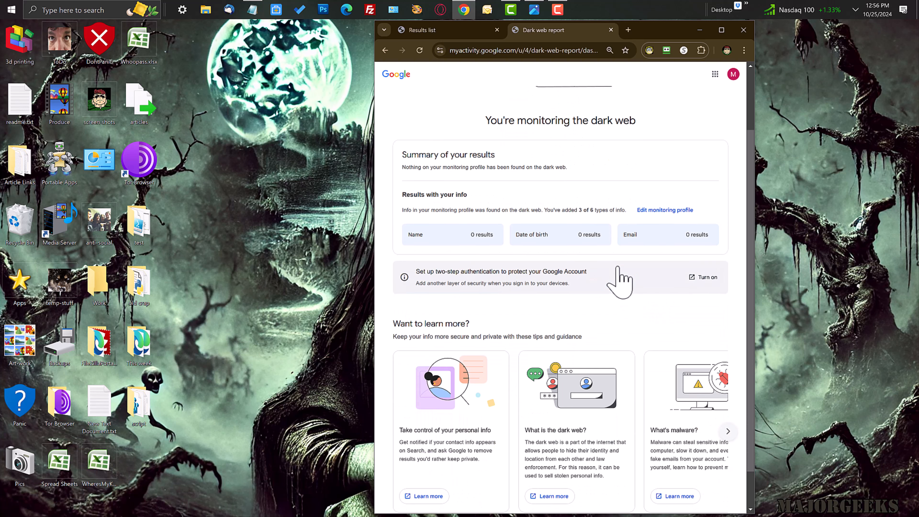
scroll("down", 3)
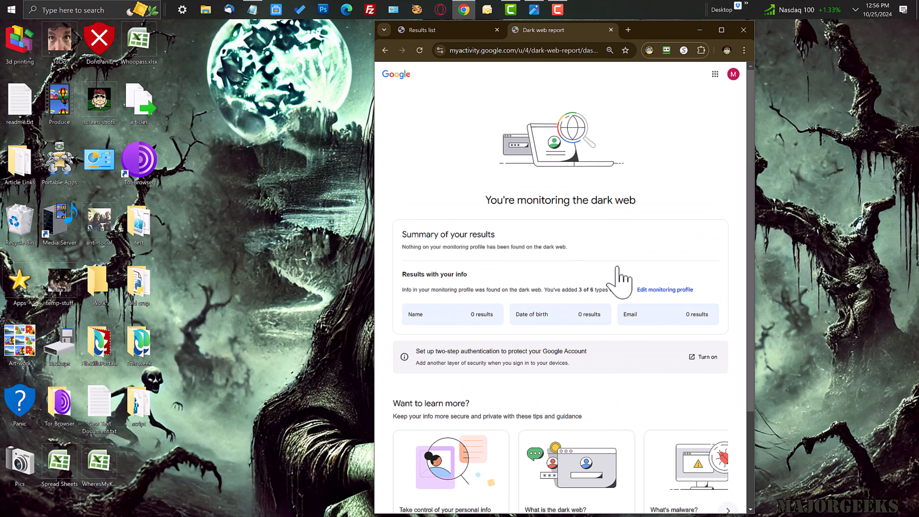
mouse_move(625, 336)
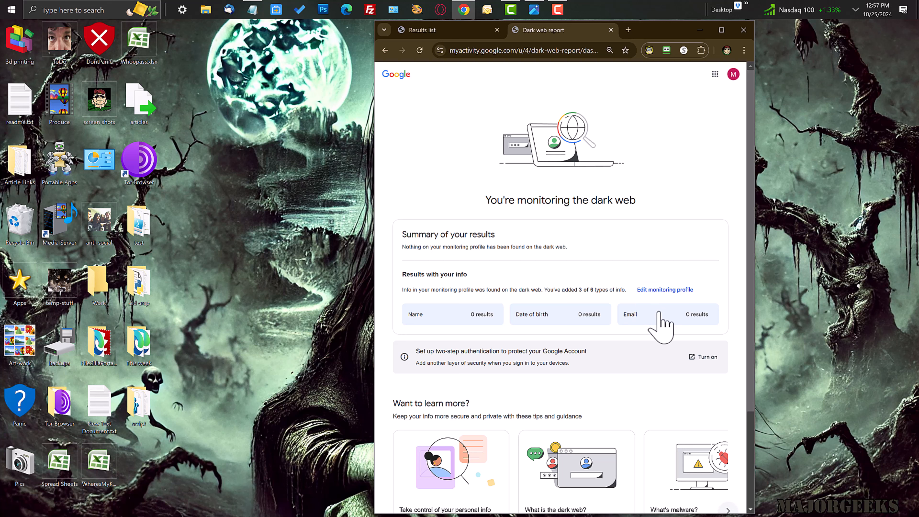
mouse_move(506, 327)
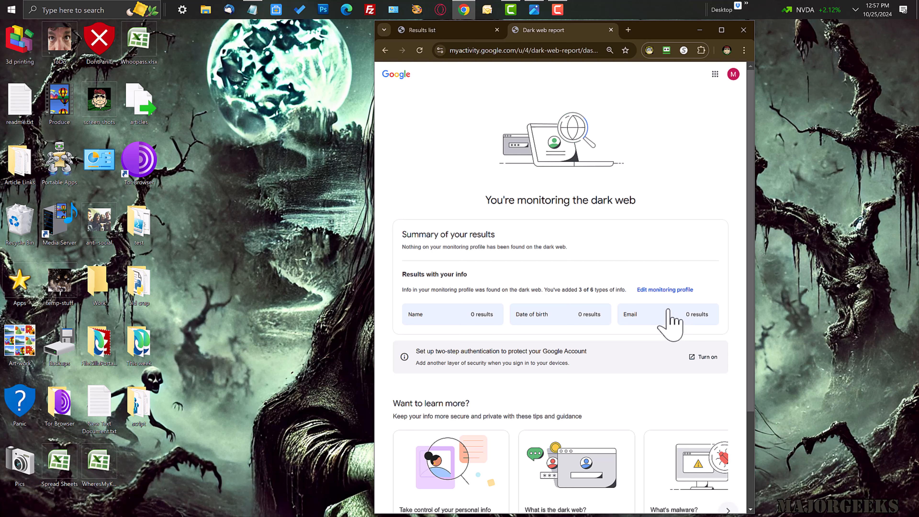
mouse_move(549, 38)
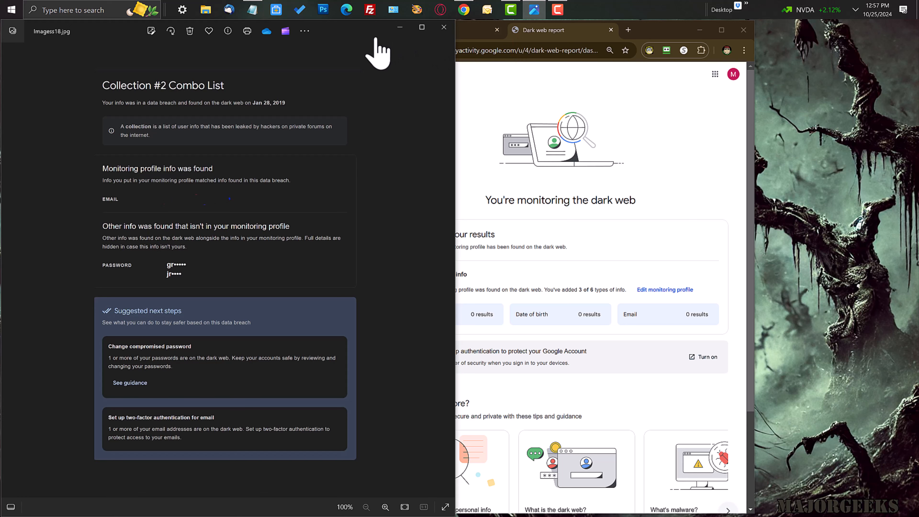
mouse_move(190, 228)
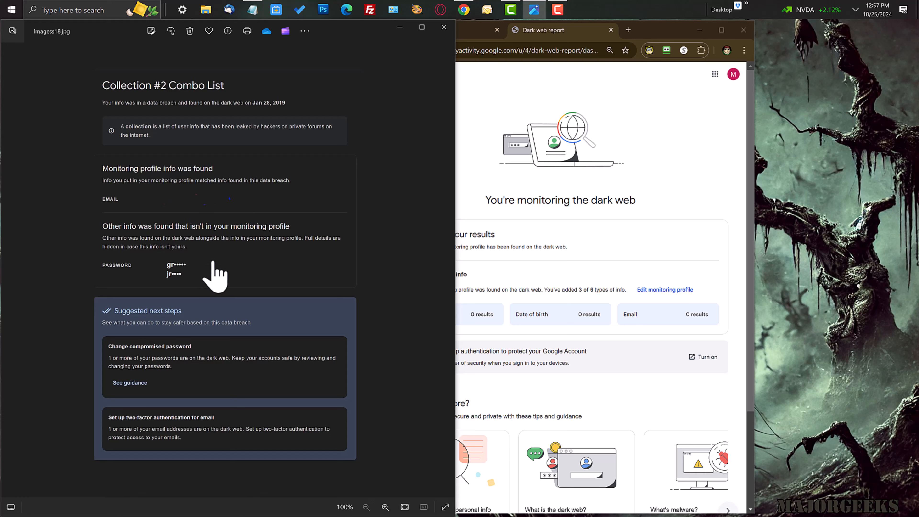
mouse_move(176, 217)
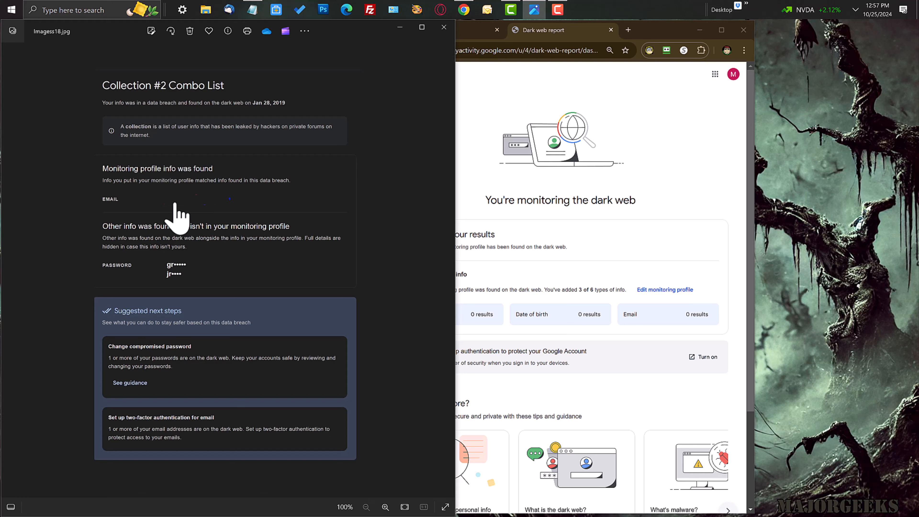
mouse_move(261, 96)
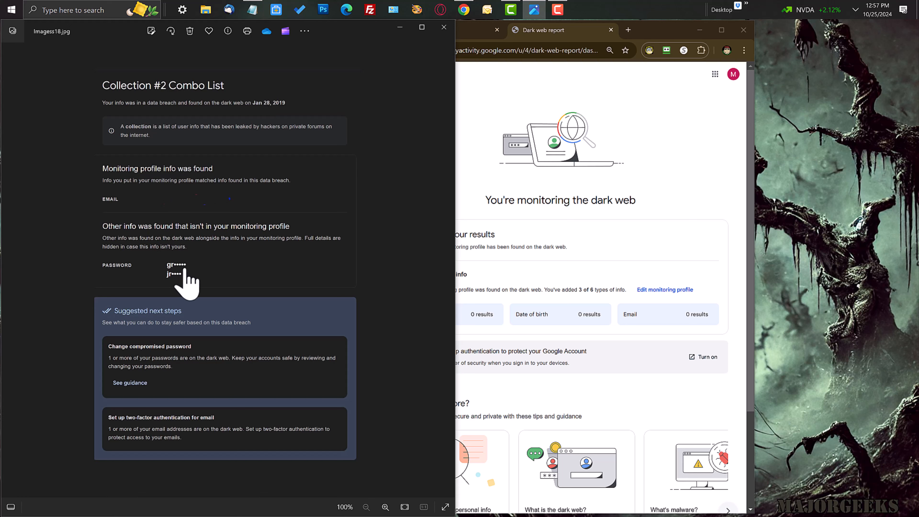
mouse_move(170, 293)
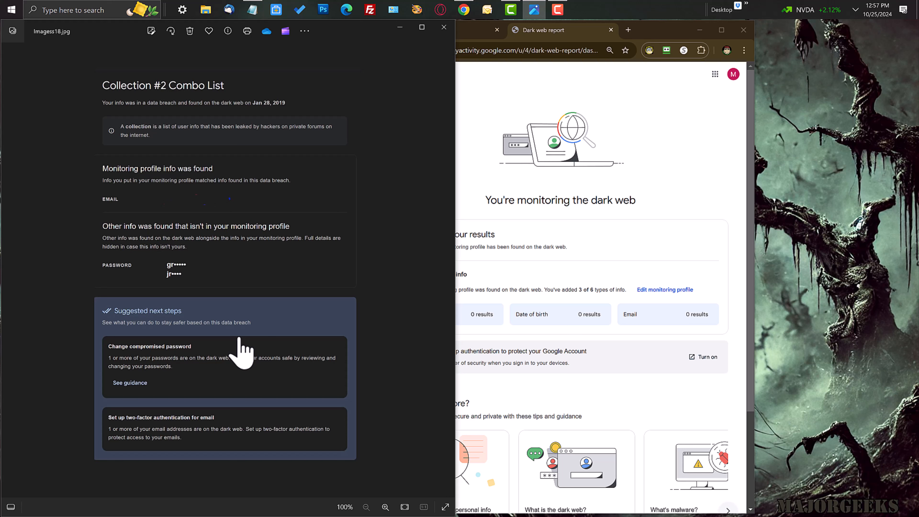
mouse_move(164, 240)
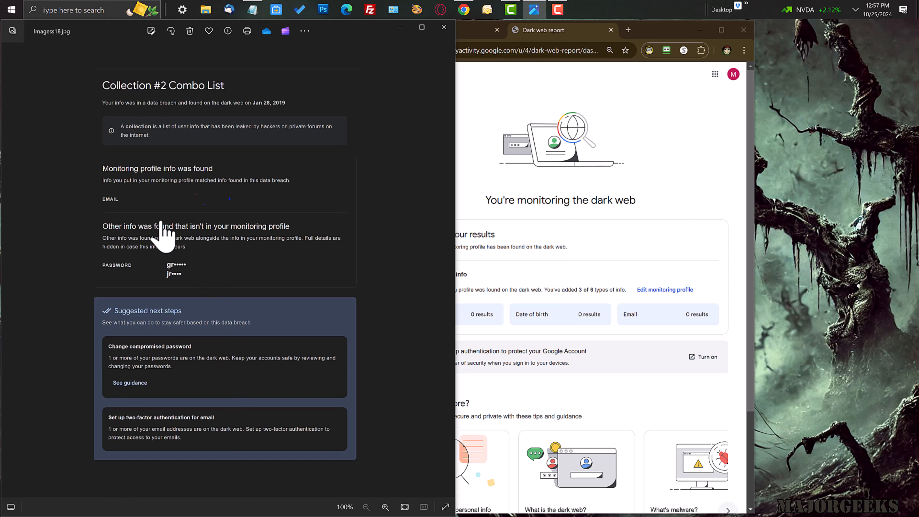
mouse_move(184, 287)
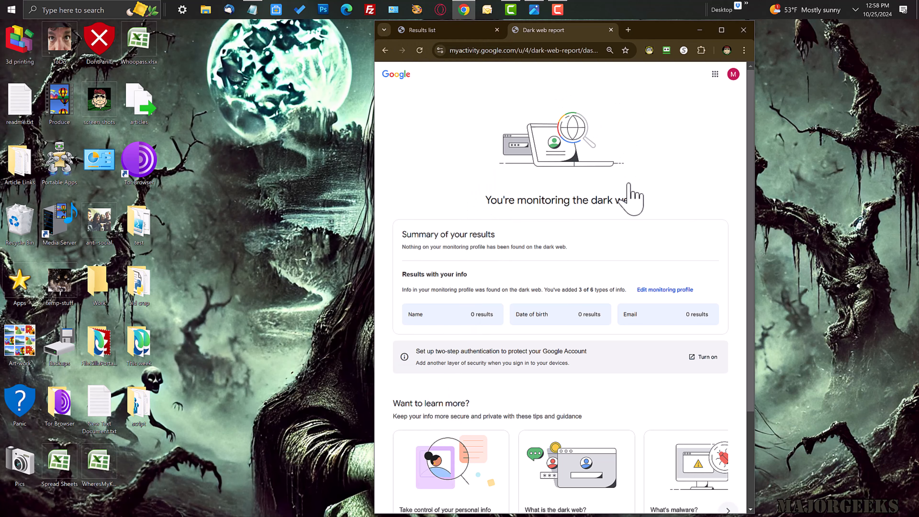
mouse_move(626, 237)
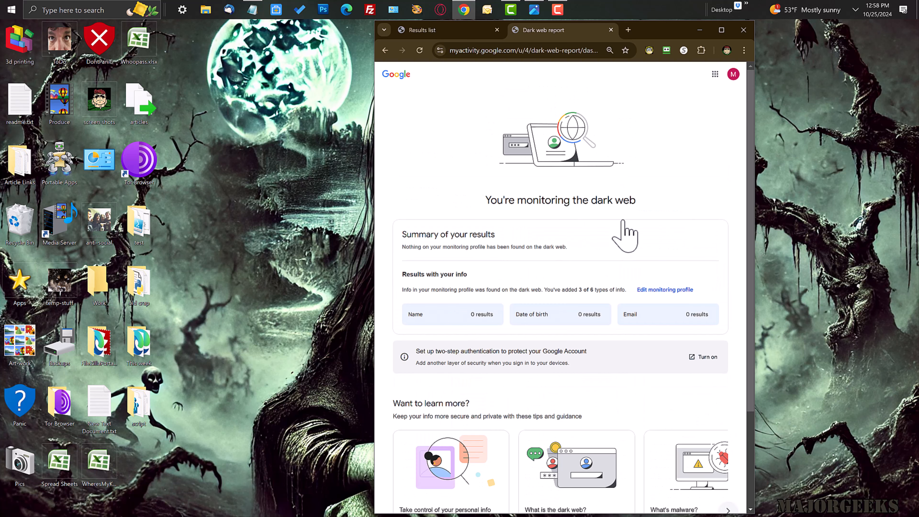
- Edit the monitoring profile and choose Delete monitoring profile to get the confirmation
left_click(663, 290)
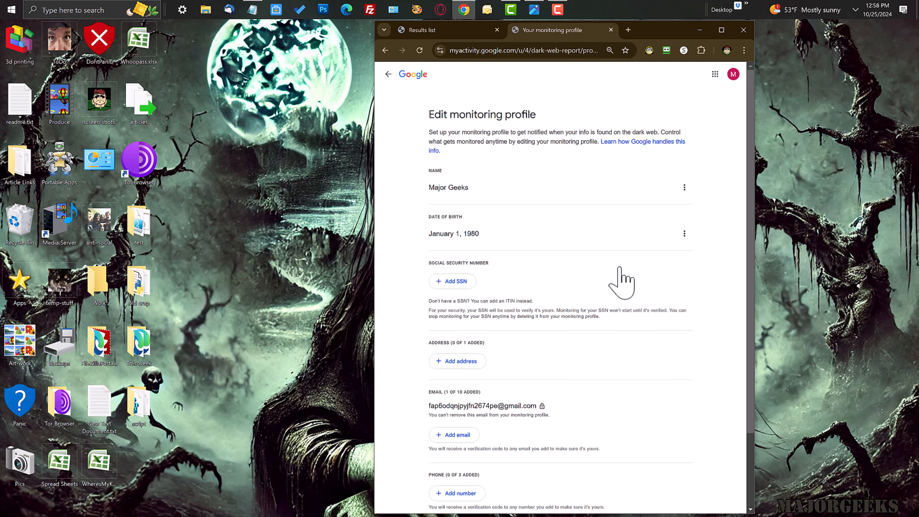
scroll("down", 3)
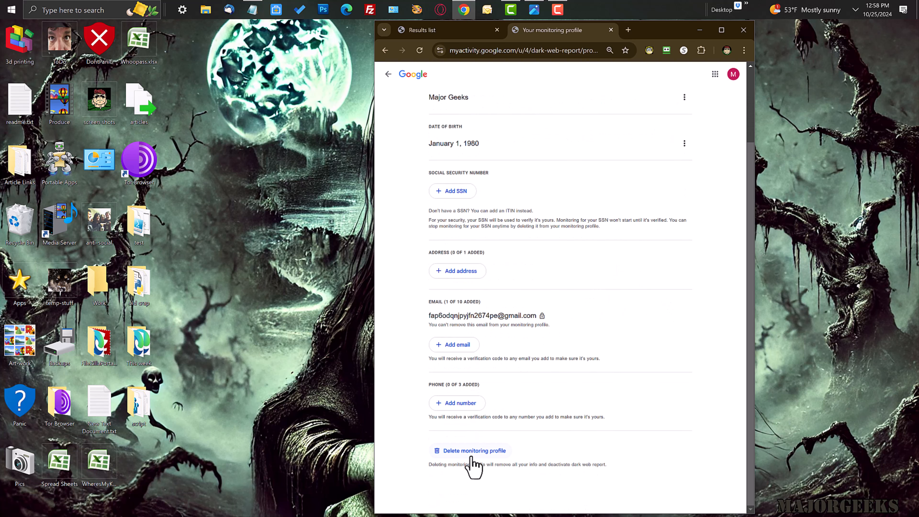
left_click(474, 450)
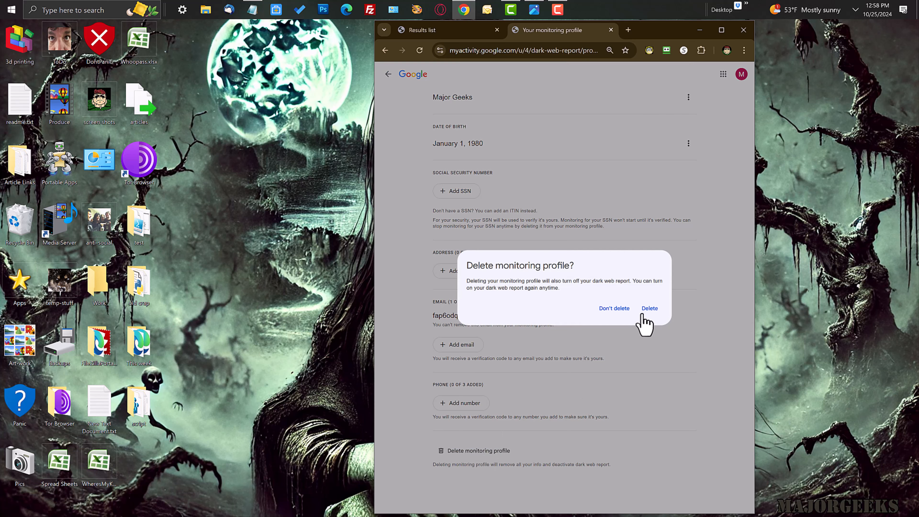
- Confirm deletion of the monitoring profile, landing back on the start-monitoring page
left_click(648, 308)
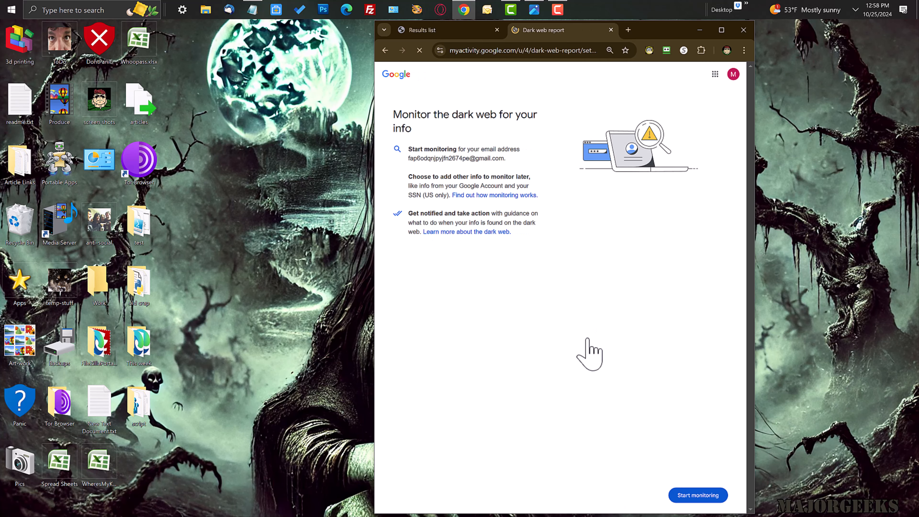
mouse_move(696, 469)
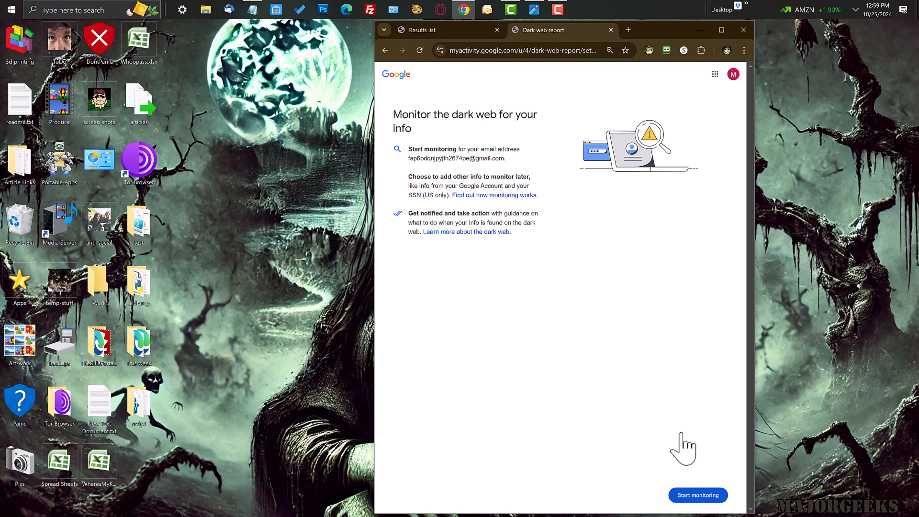
mouse_move(339, 126)
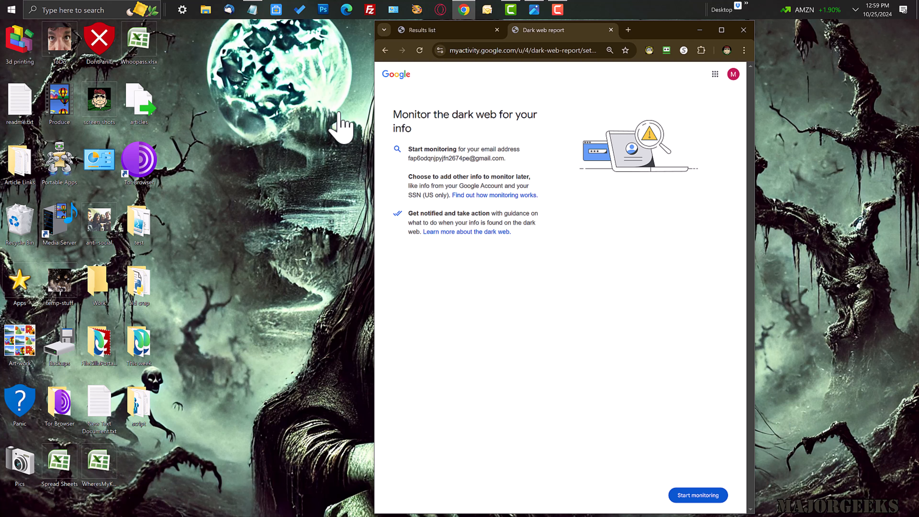